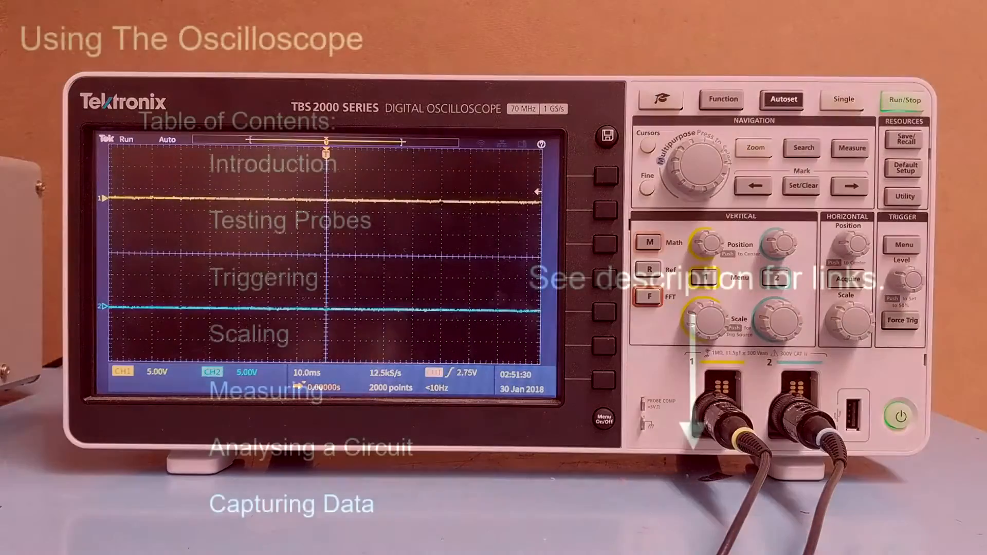
Step: Bring up the edge trigger settings for channel 1 (Type Edge, Source CH1, Slope, Level)
{"action": "left_click", "coordinate": [782, 100]}
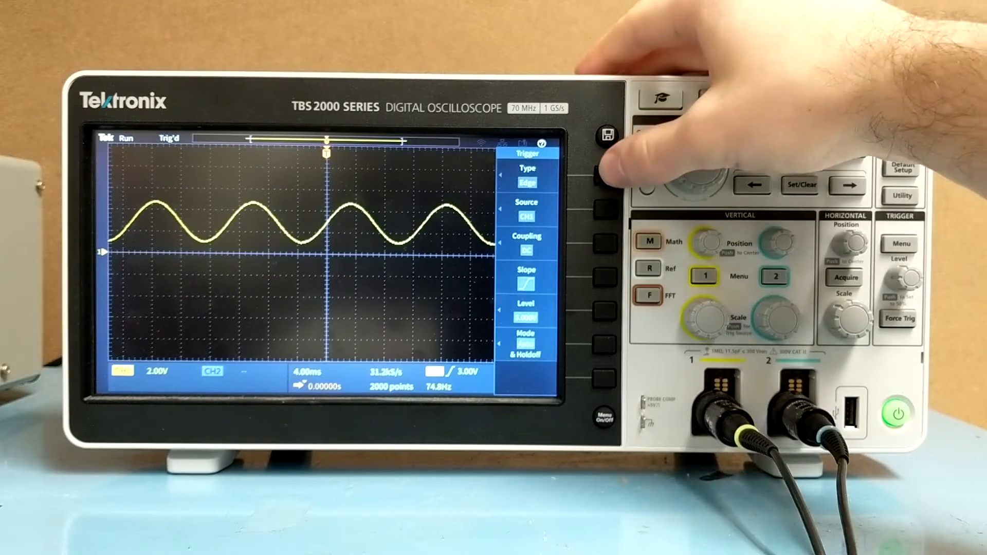
{"action": "left_click", "coordinate": [600, 177]}
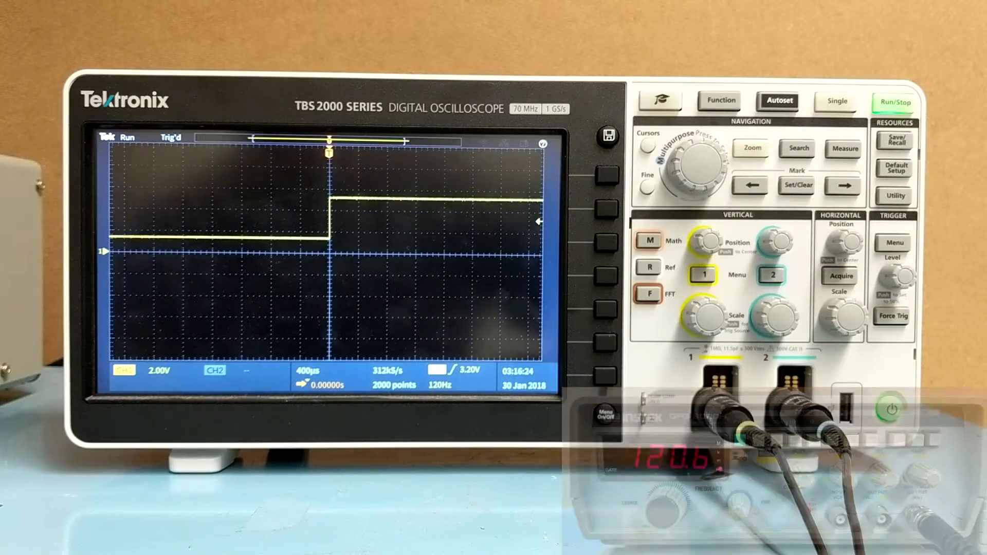
Step: Run Autoset to rescale the display for the 120 Hz channel 1 signal
{"action": "left_click", "coordinate": [778, 101]}
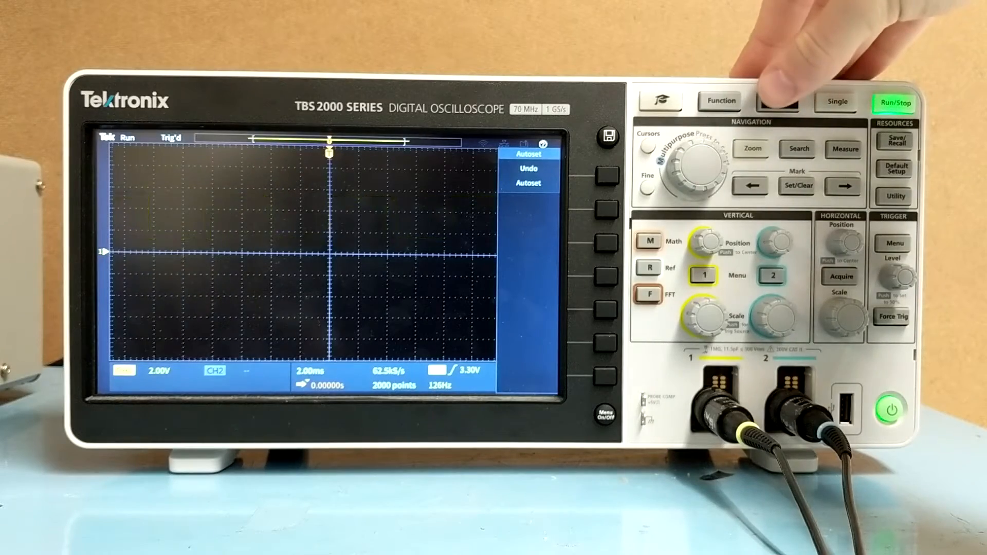
{"action": "left_click", "coordinate": [777, 101]}
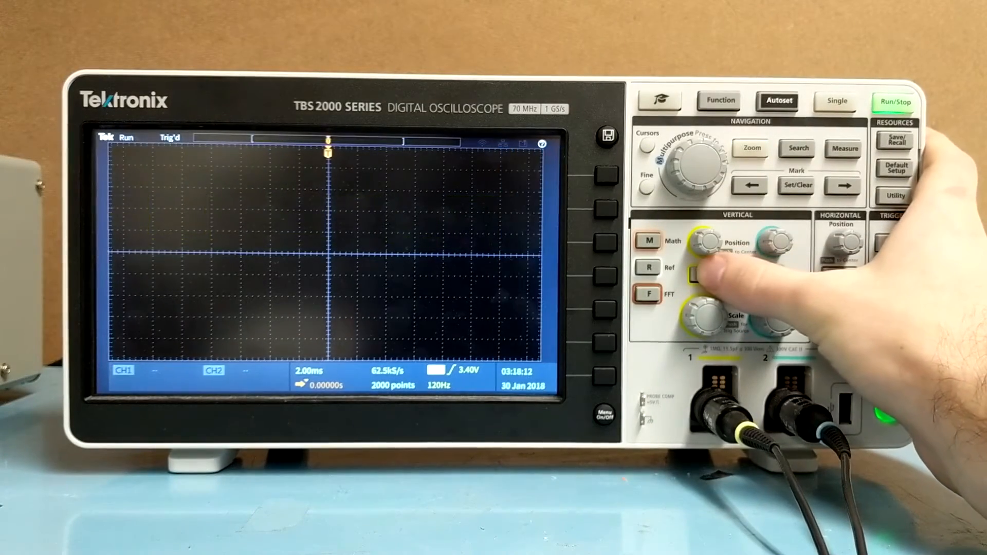
Step: Show the channel 1 menu with DC coupling, full bandwidth and 10X probe setup
{"action": "left_click", "coordinate": [696, 273]}
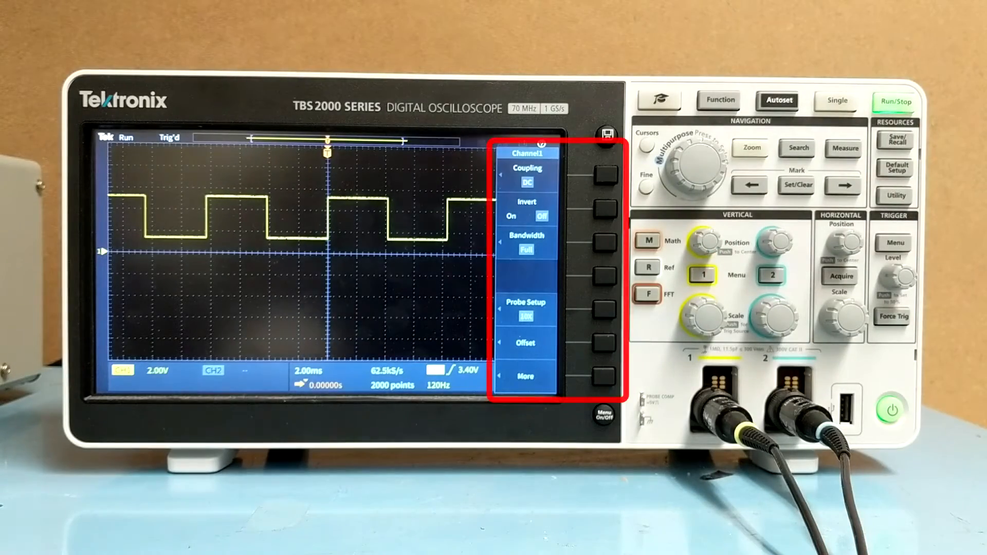
{"action": "left_click", "coordinate": [604, 310]}
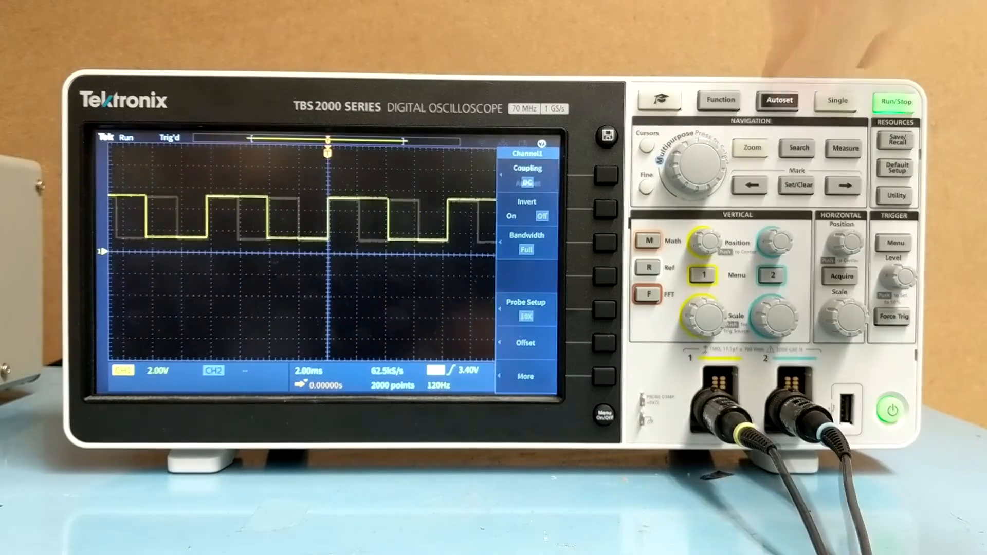
Step: Run Autoset so the channel 1 square wave fits the screen at 4 ms/div
{"action": "left_click", "coordinate": [777, 101]}
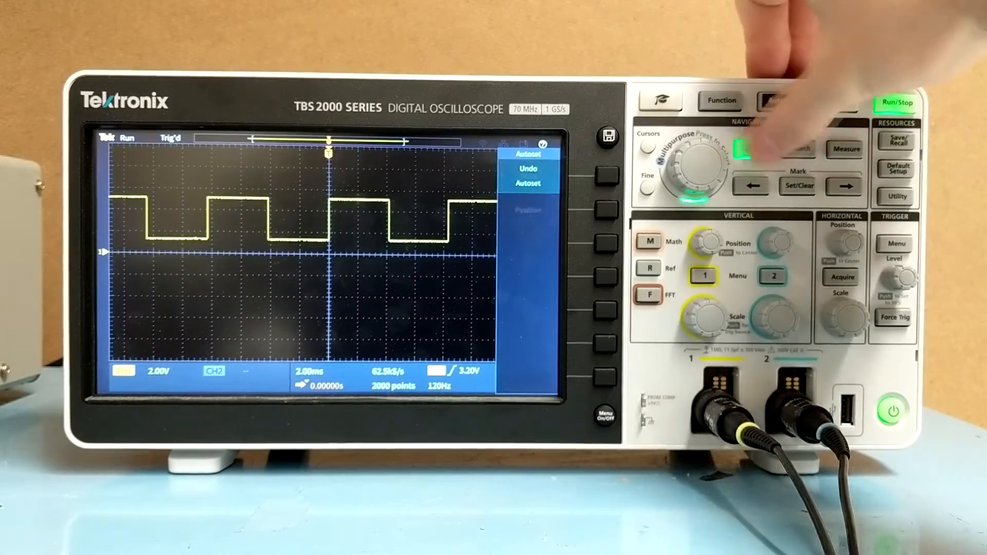
{"action": "left_click", "coordinate": [752, 149]}
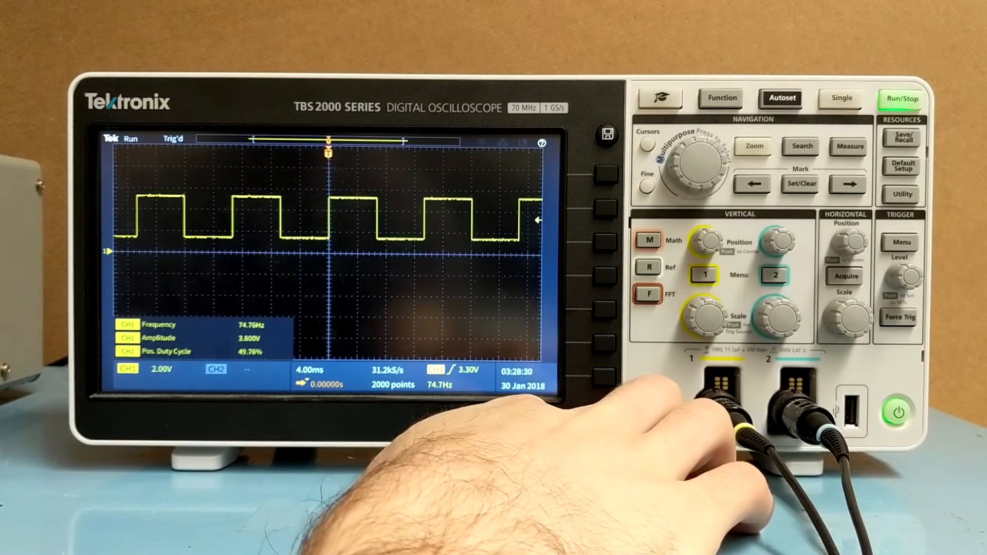
Step: Add Frequency, Amplitude and Positive Duty Cycle measurements for CH1
{"action": "left_click", "coordinate": [642, 144]}
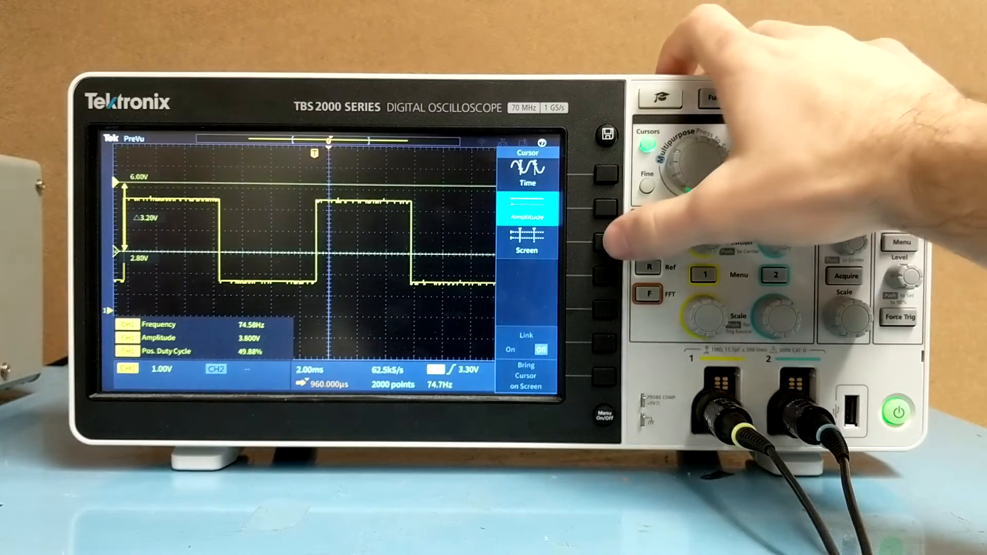
Step: Switch the cursors to Amplitude type to read the 3.20 V level difference
{"action": "left_click", "coordinate": [606, 242]}
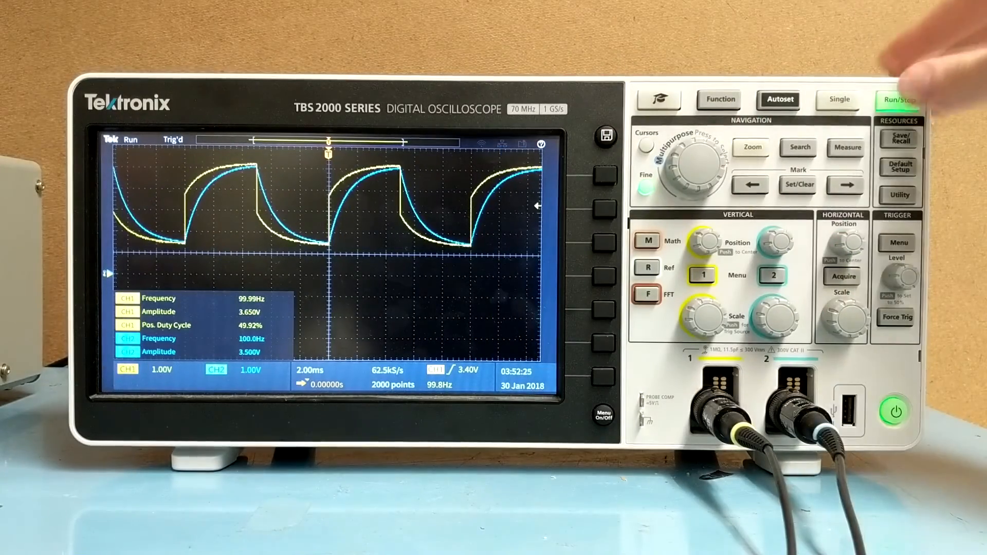
Step: Stop acquisition with Run/Stop to freeze both RC waveforms and readouts
{"action": "left_click", "coordinate": [903, 100]}
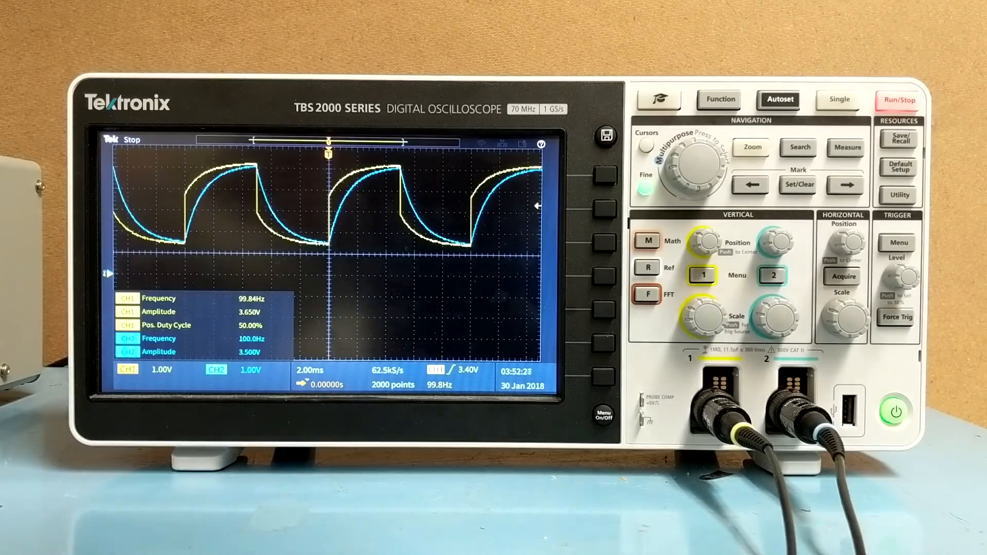